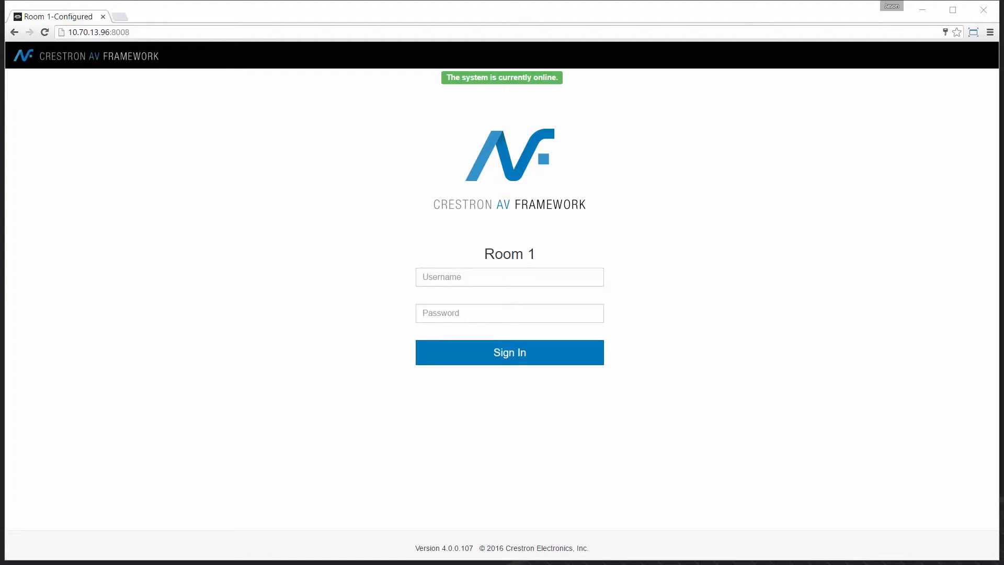
# Log in to Room 1 with the admin username and password
pyautogui.click(509, 277)
pyautogui.write('admin')
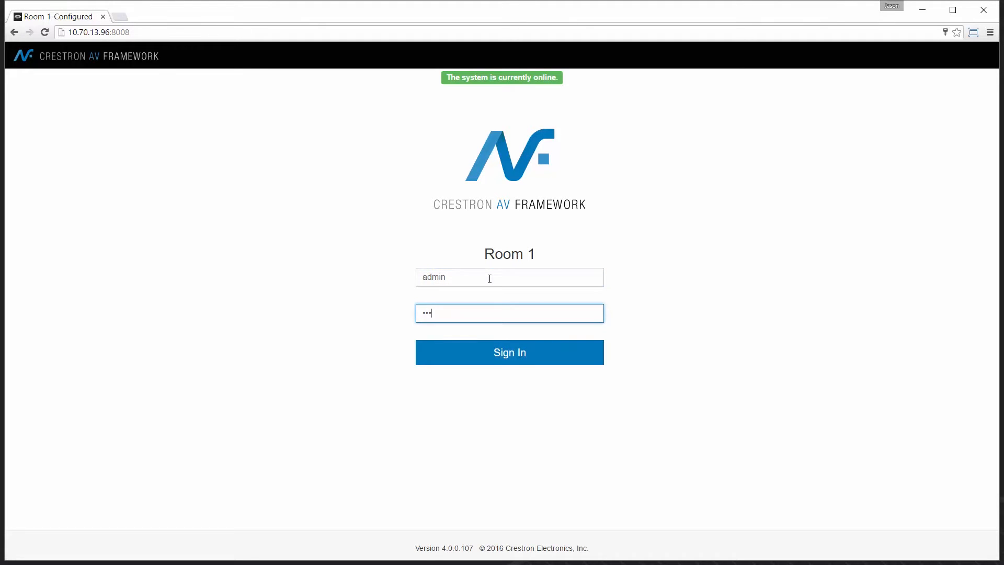
pyautogui.click(509, 352)
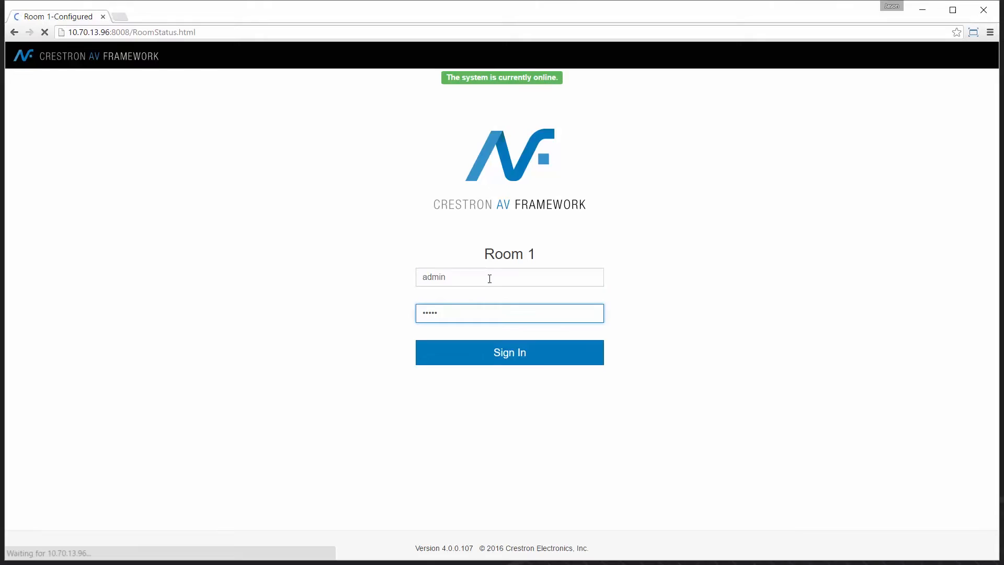
pyautogui.click(508, 352)
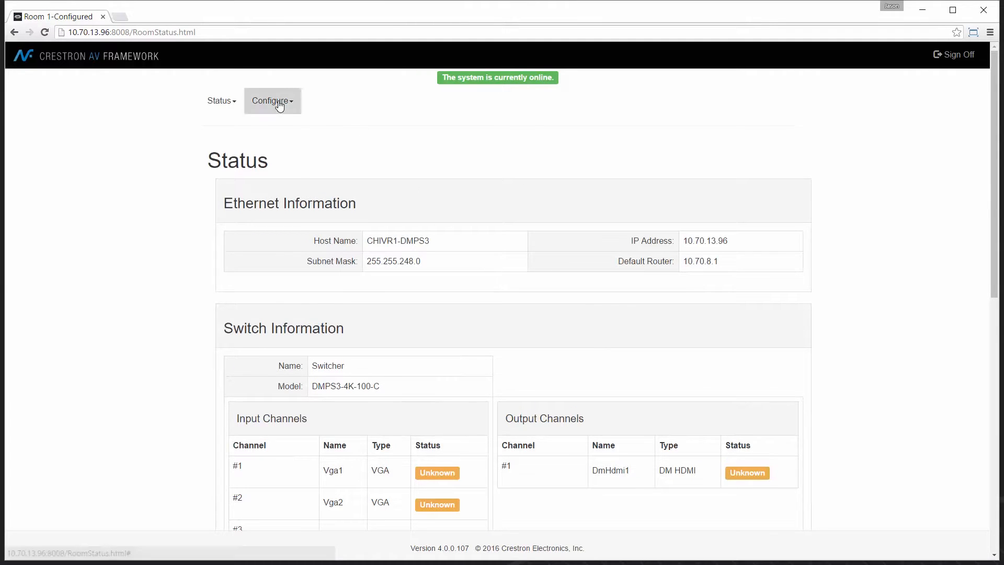
# Go to the Configure menu's Manage Configuration and Backup/Restore page
pyautogui.click(271, 100)
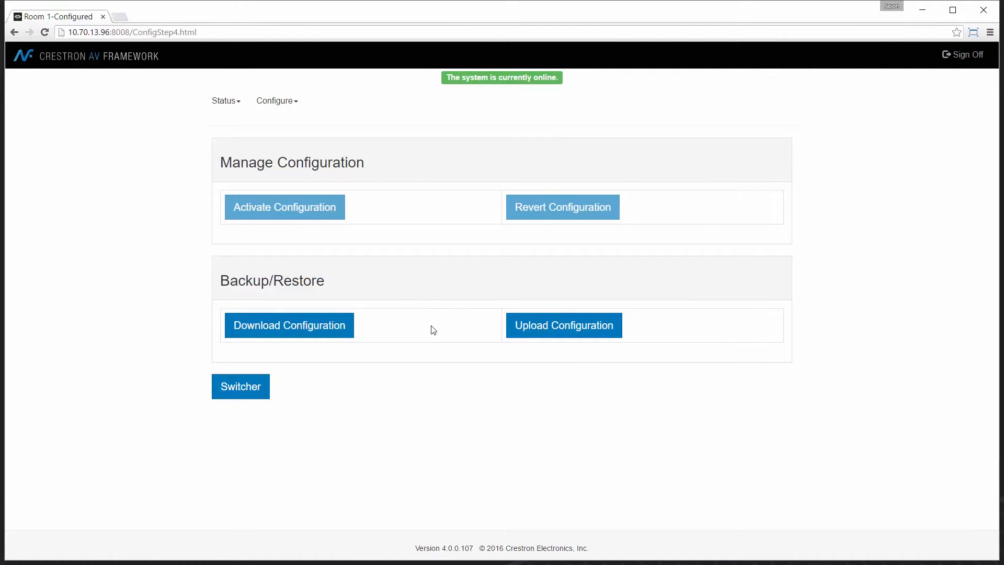
pyautogui.moveTo(440, 208)
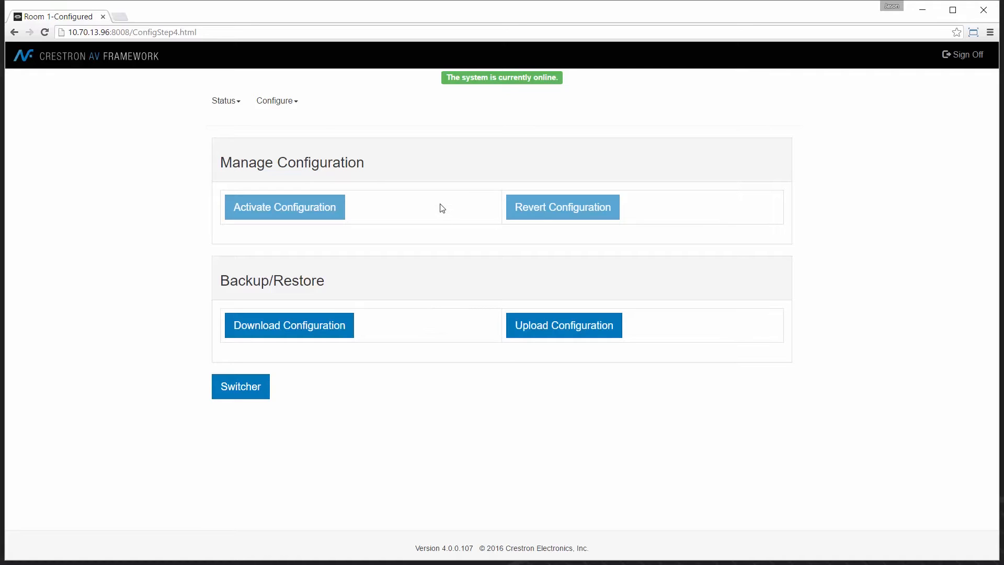
pyautogui.moveTo(508, 102)
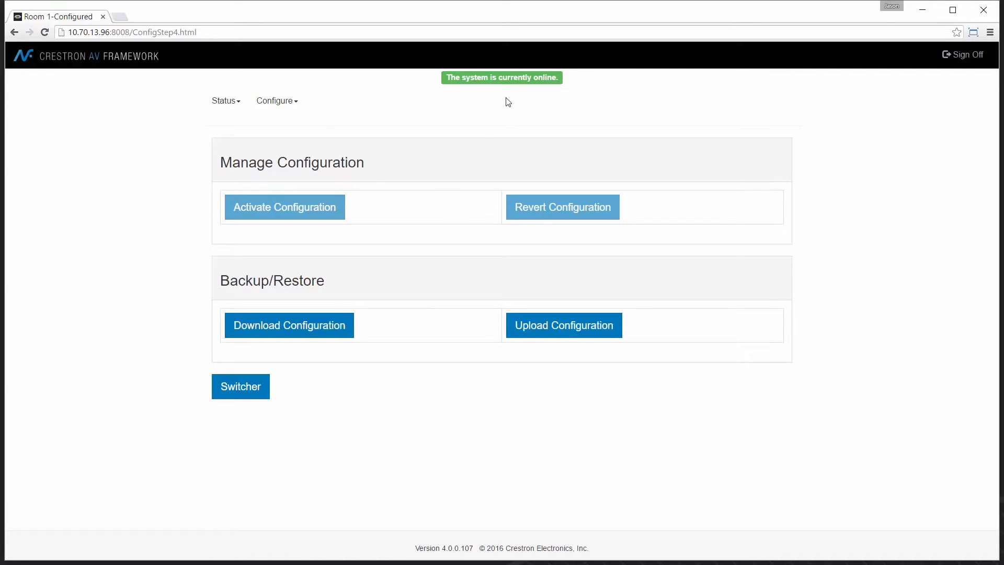
pyautogui.moveTo(511, 94)
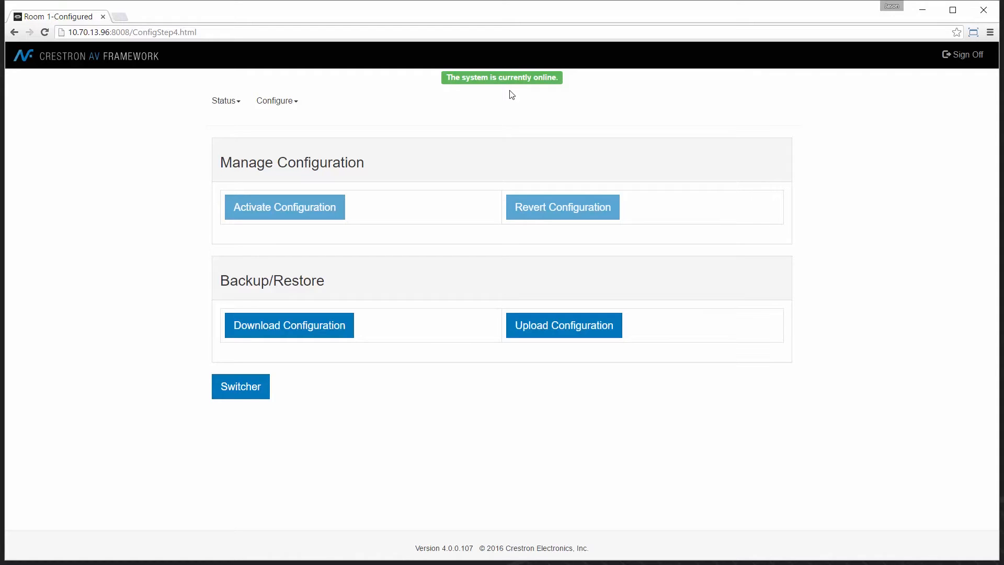
pyautogui.moveTo(357, 213)
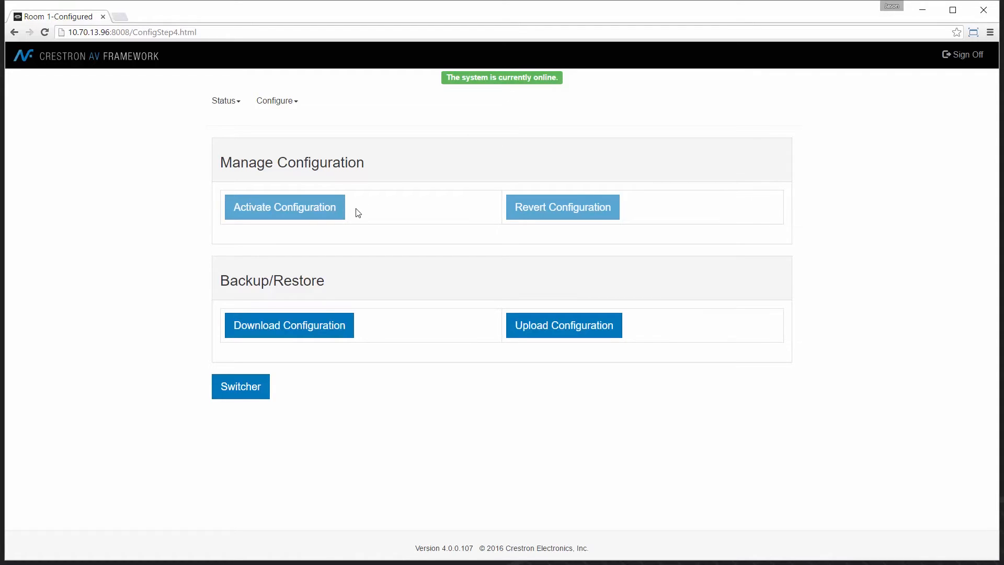
pyautogui.moveTo(359, 211)
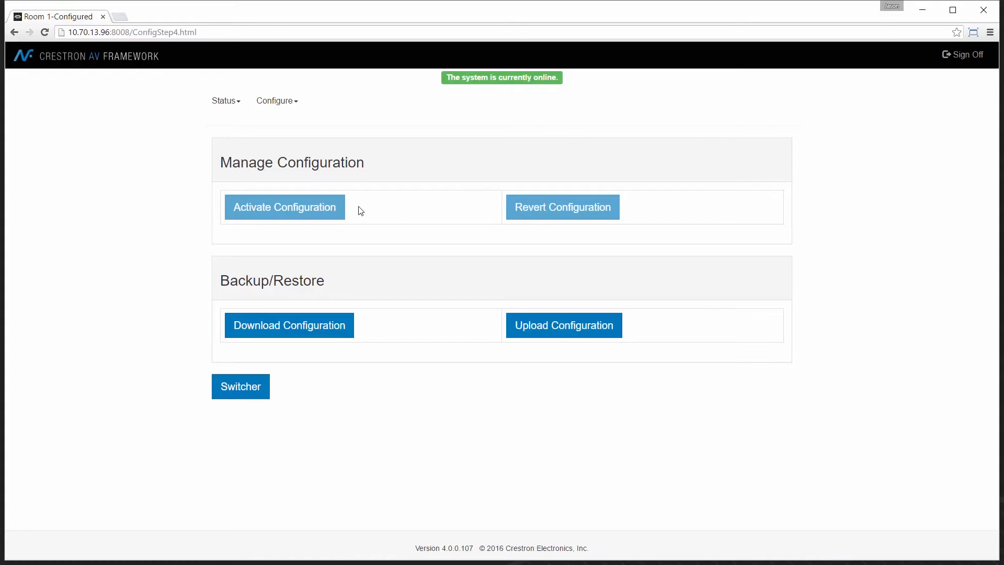
pyautogui.moveTo(650, 212)
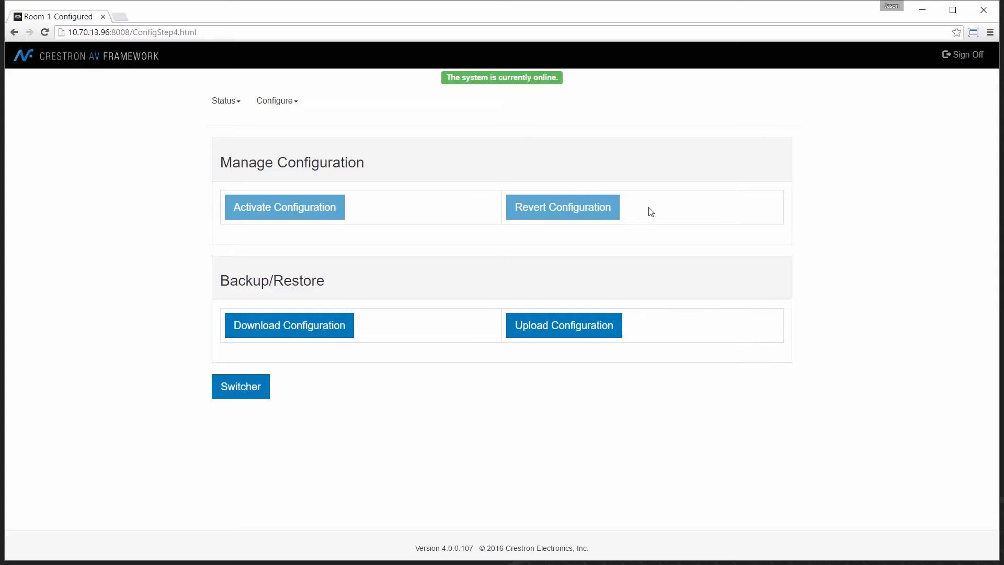
pyautogui.moveTo(480, 277)
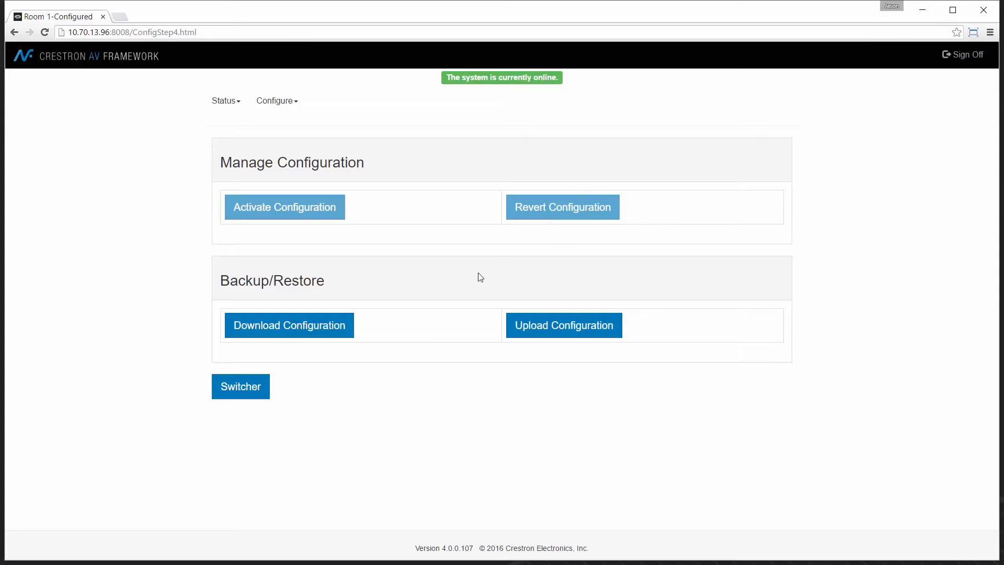
pyautogui.moveTo(378, 329)
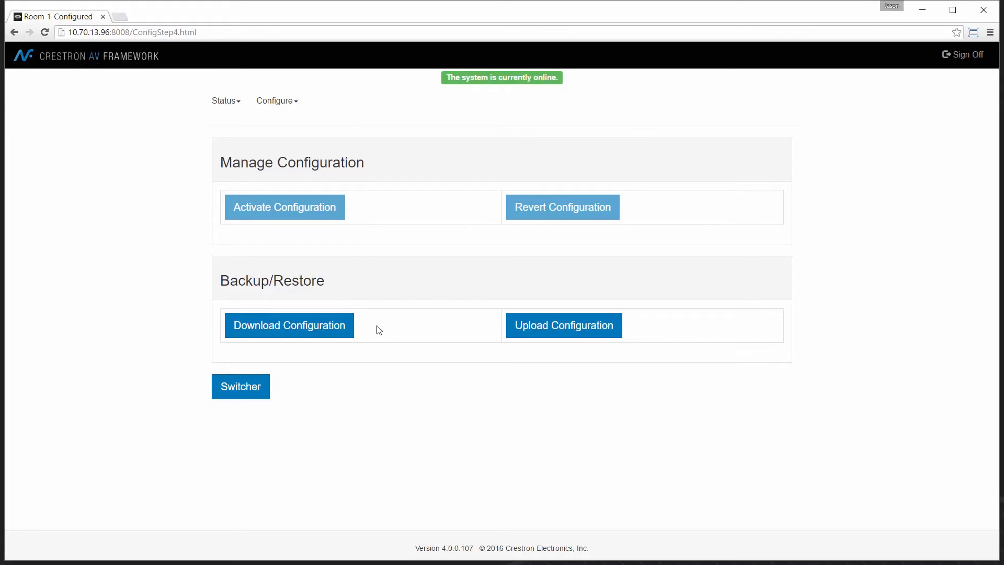
pyautogui.moveTo(520, 363)
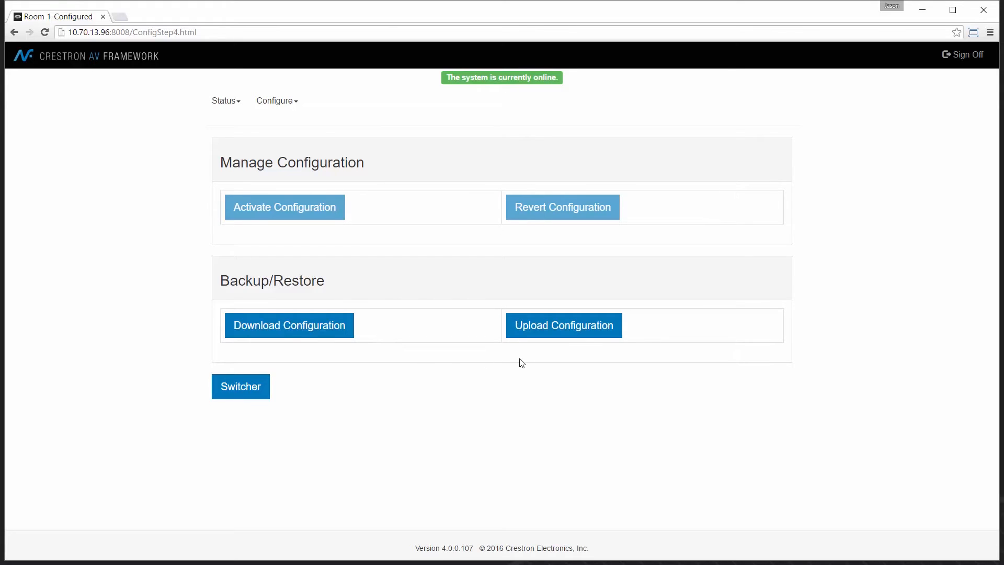
pyautogui.moveTo(648, 326)
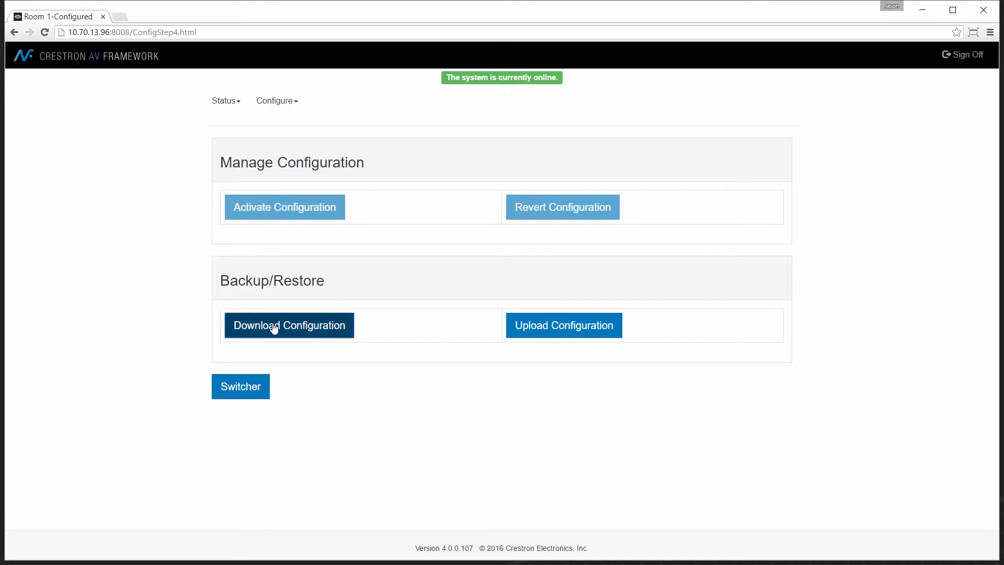
pyautogui.click(289, 325)
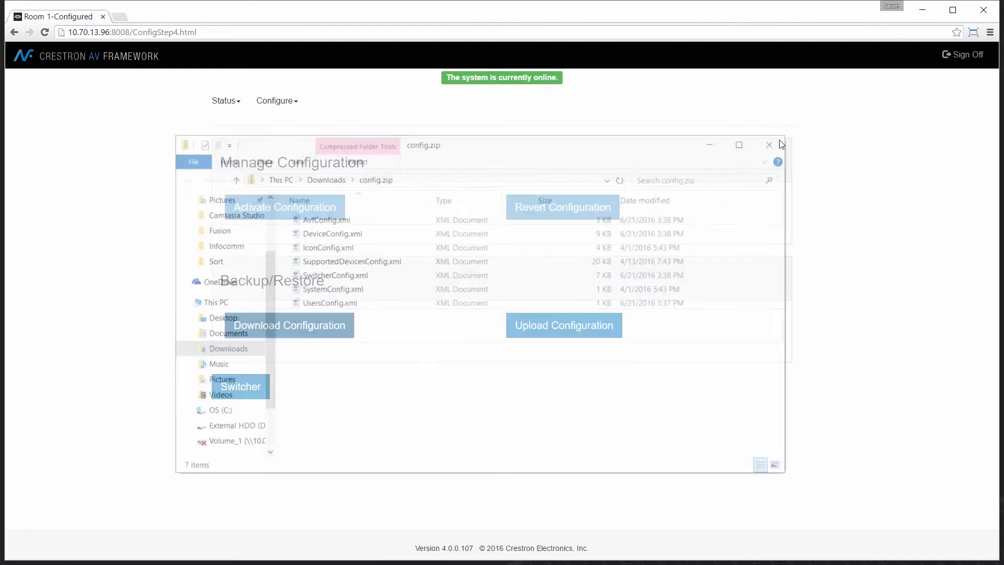
# Close the Explorer window showing config.zip's seven XML files
pyautogui.click(769, 145)
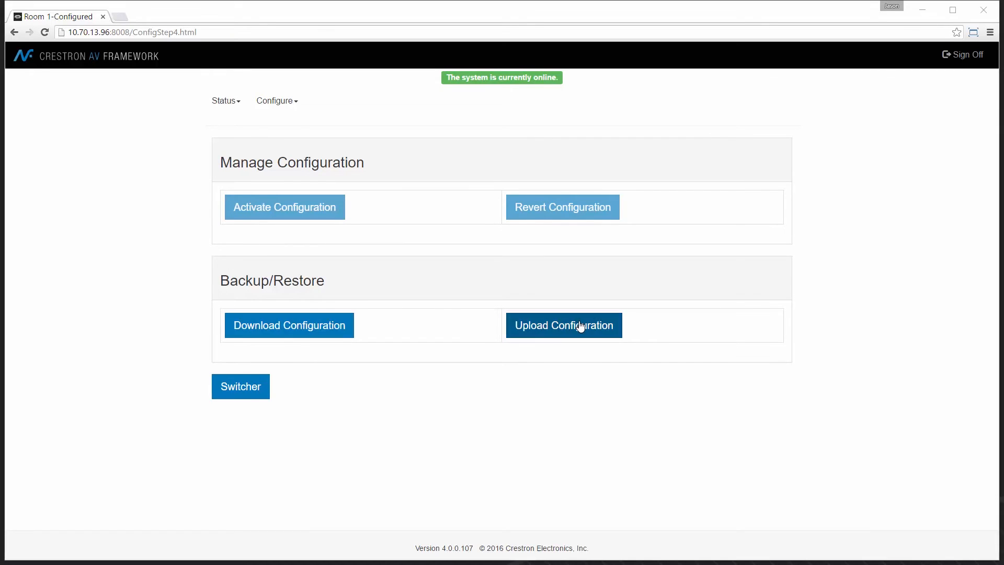
# Upload config.zip to the room and dismiss the Configuration updated message
pyautogui.click(563, 325)
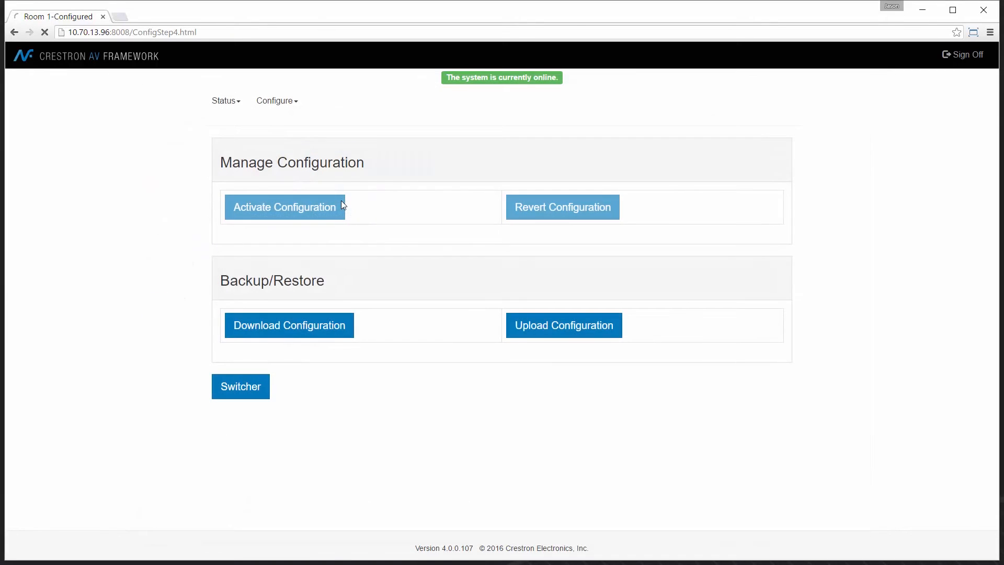
pyautogui.click(284, 208)
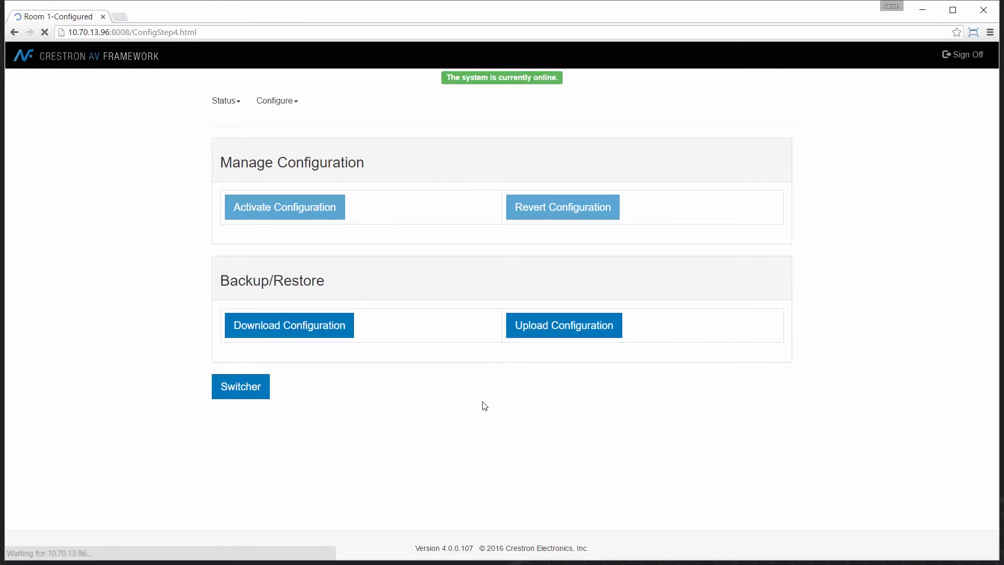
pyautogui.click(284, 208)
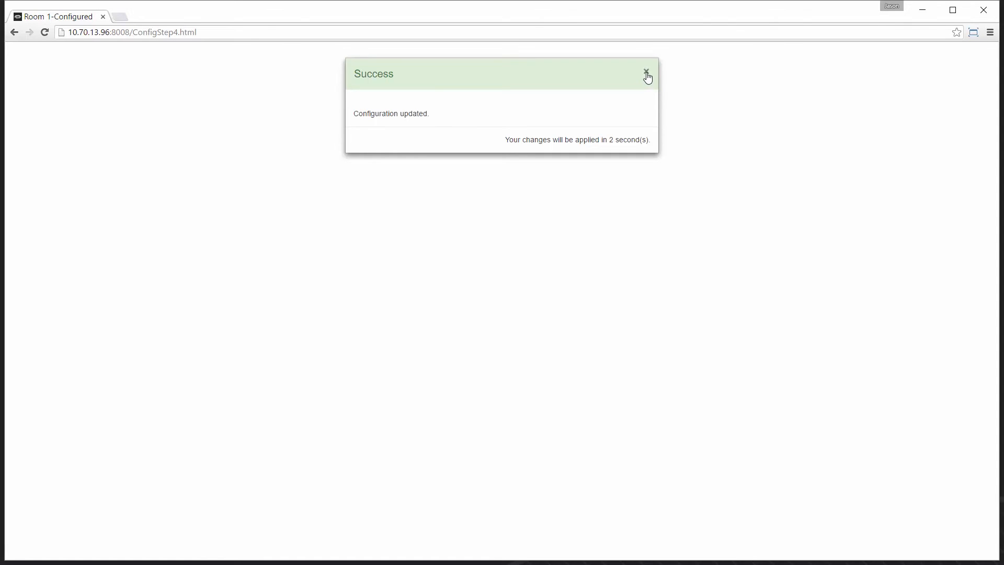
pyautogui.click(647, 72)
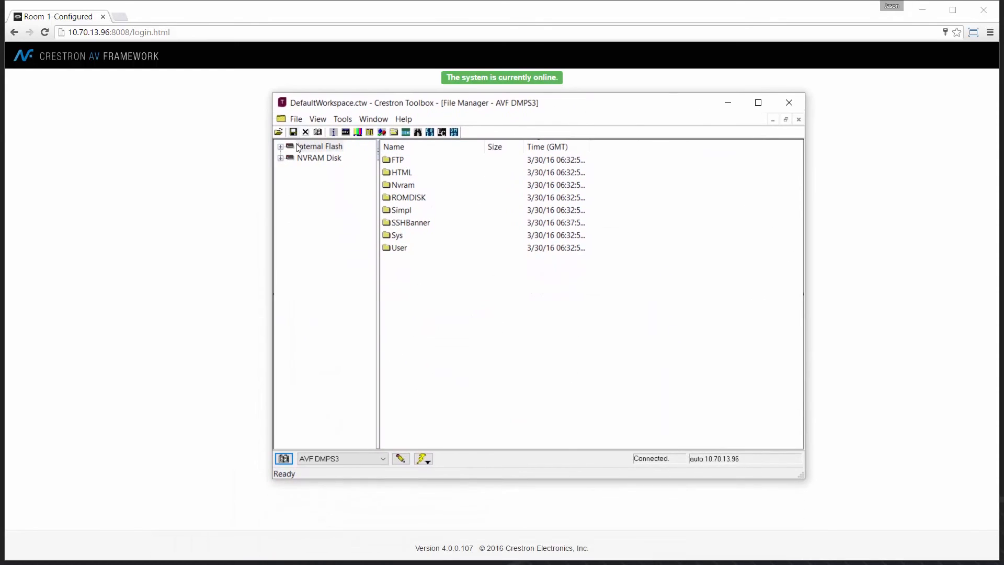
# Browse Internal Flash > User > Avf Config, Backup and Temp folders, ending on Config's XML files
pyautogui.click(281, 146)
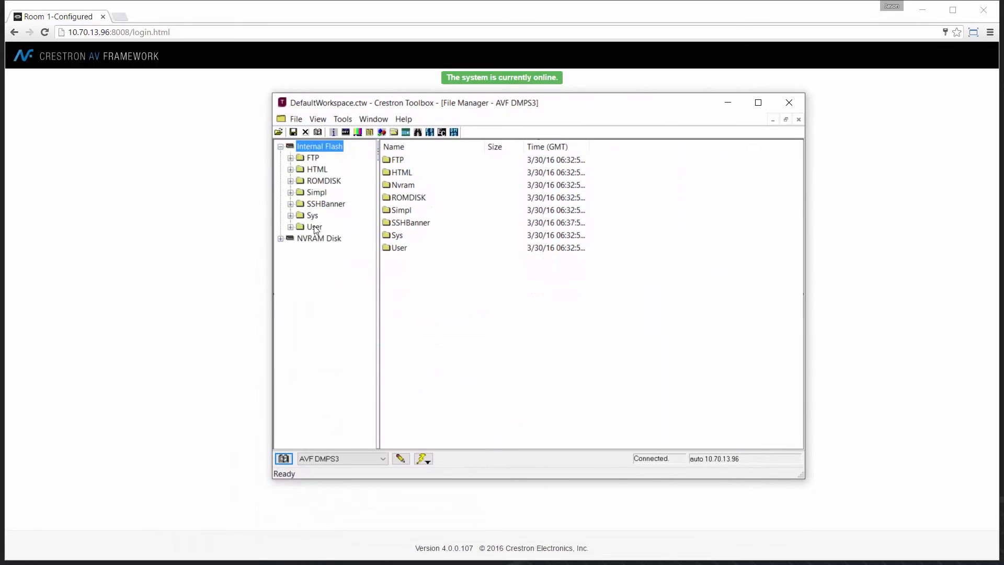
pyautogui.click(291, 226)
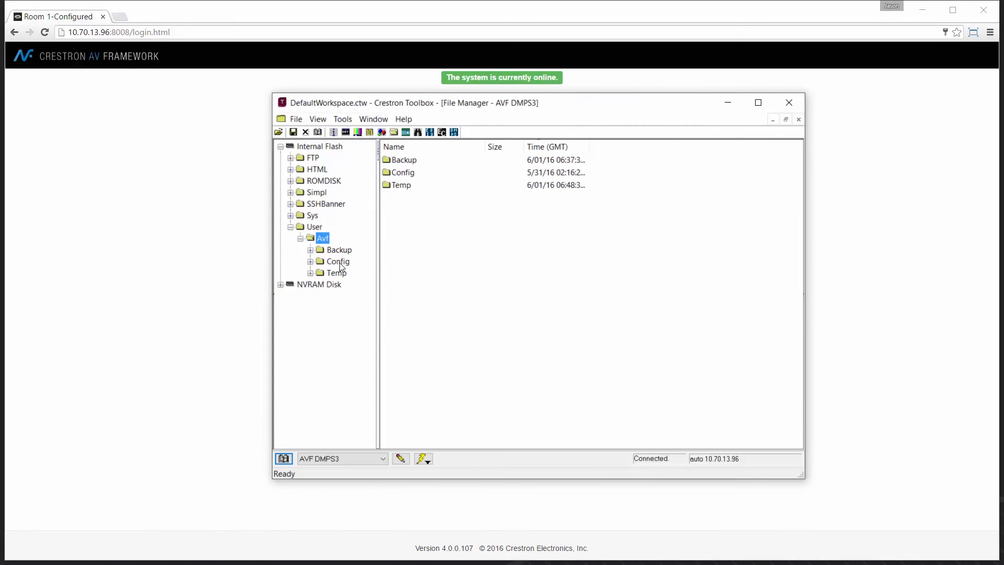
pyautogui.click(337, 262)
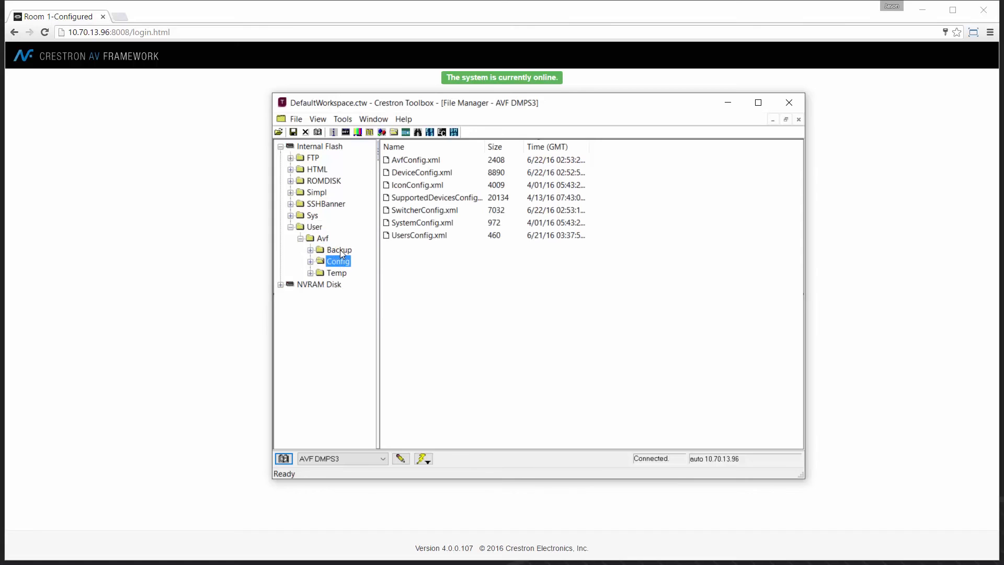
pyautogui.click(339, 250)
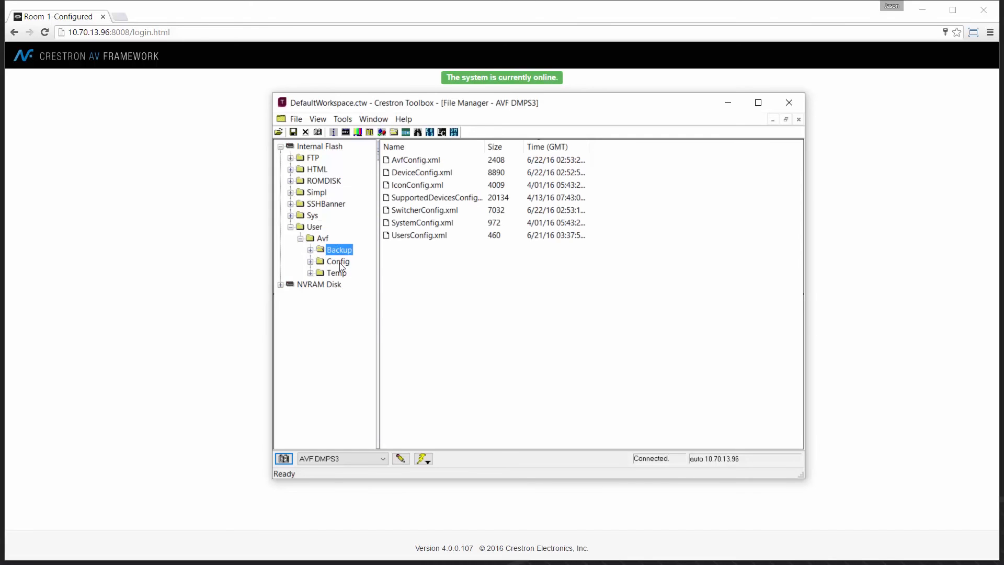
pyautogui.click(336, 272)
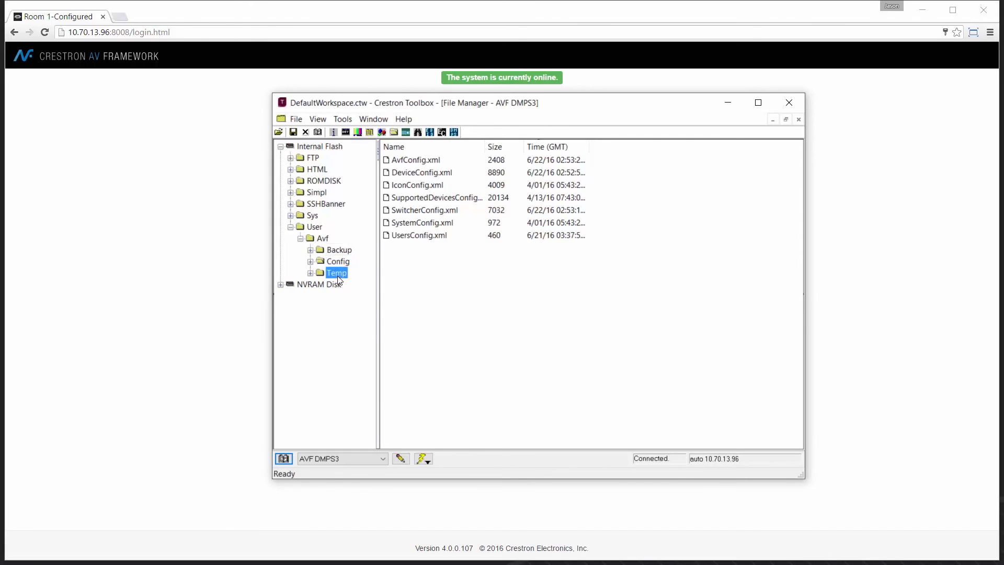
pyautogui.click(337, 261)
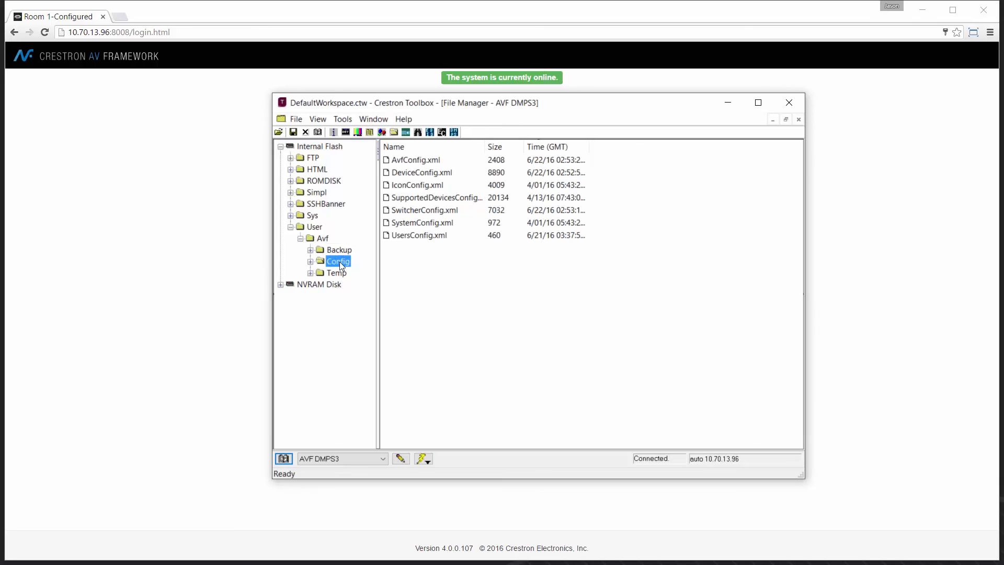